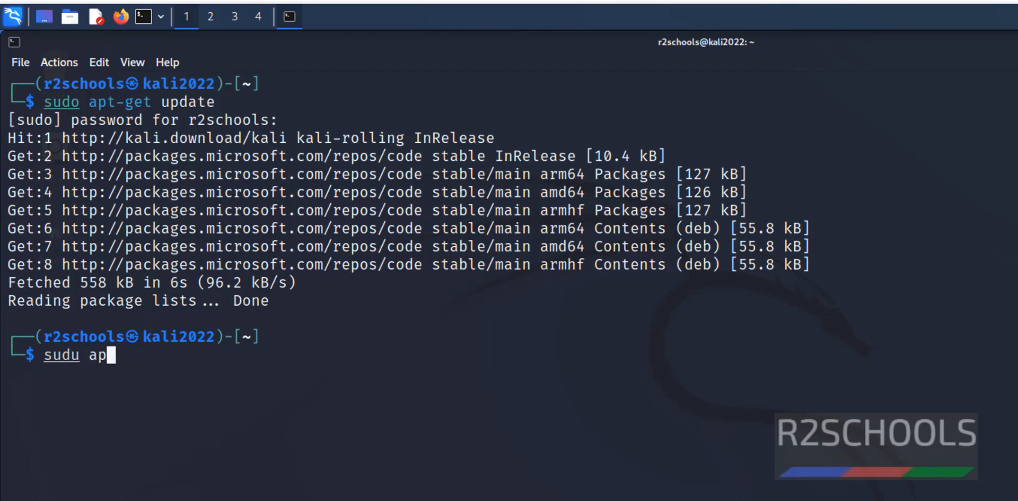
Run 'sudo apt-get install openjdk-17-jdk openjdk-17-jre' to install Java 17
text(t-get i)
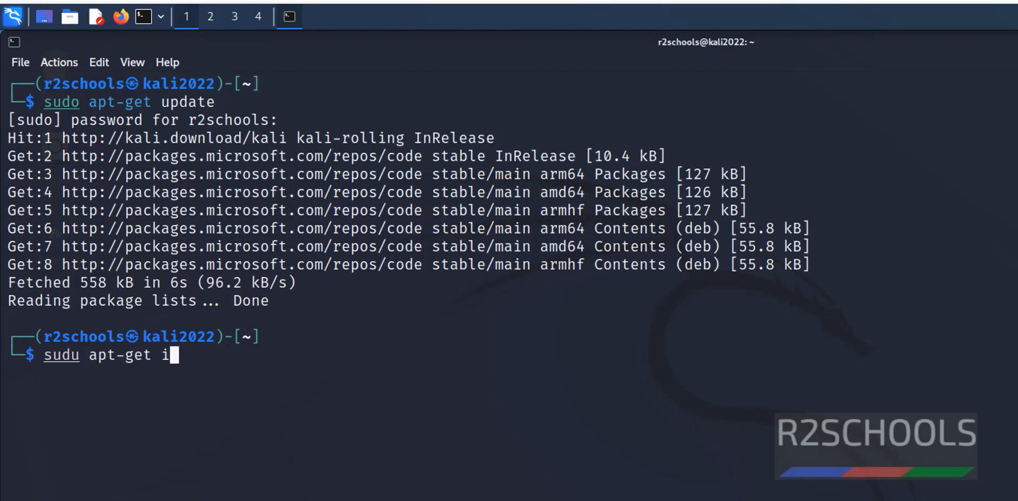
text(nstall o)
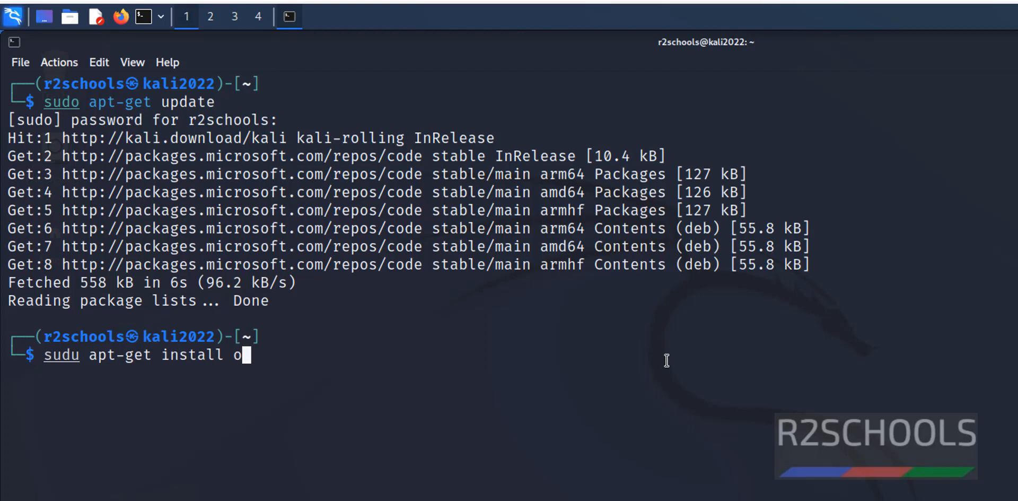
text(penjd)
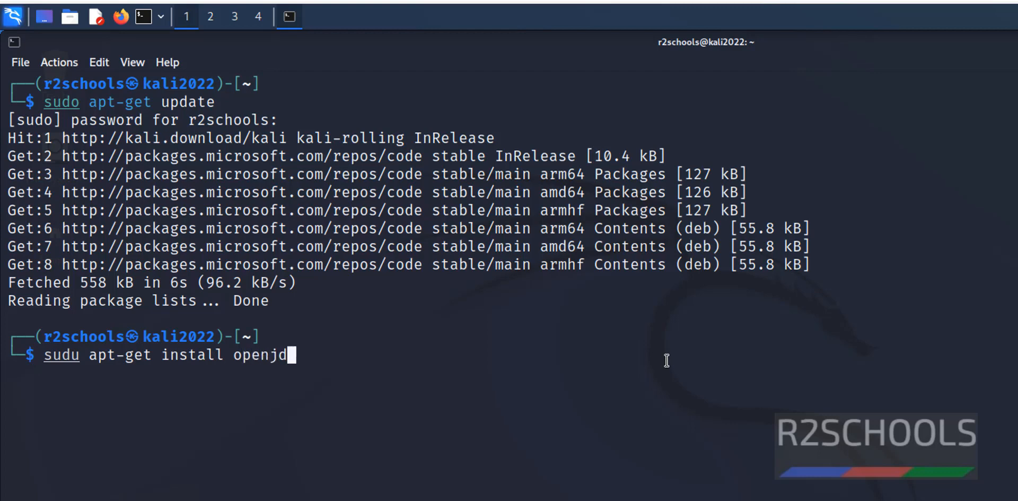
text(k-17-)
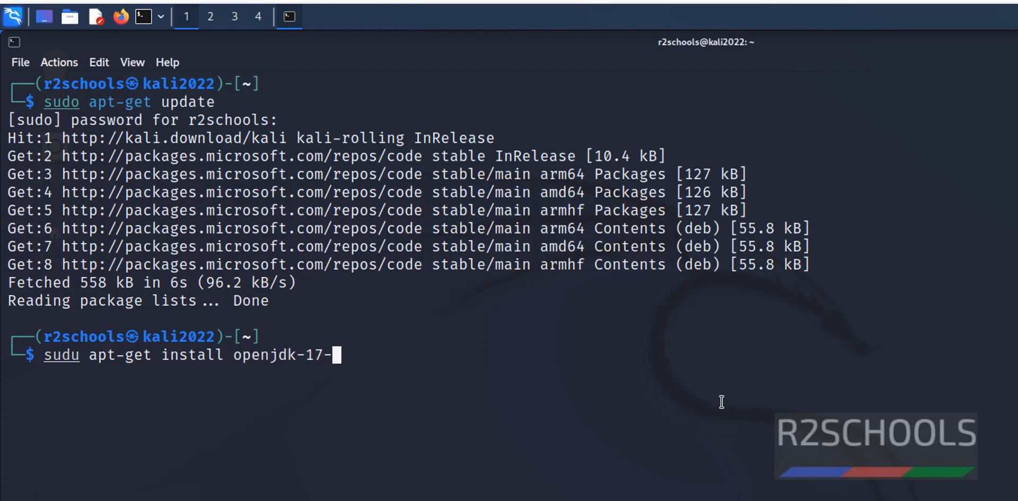
text(jdk)
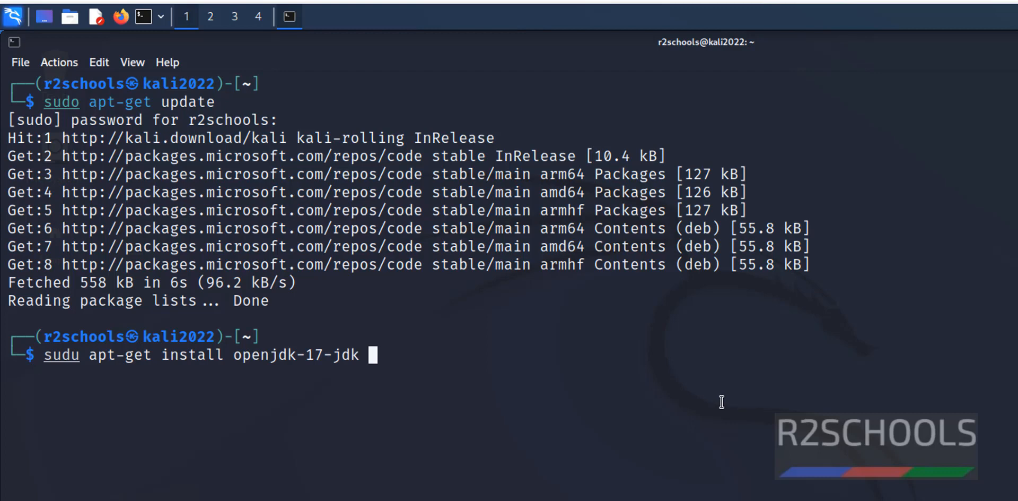
text(openj)
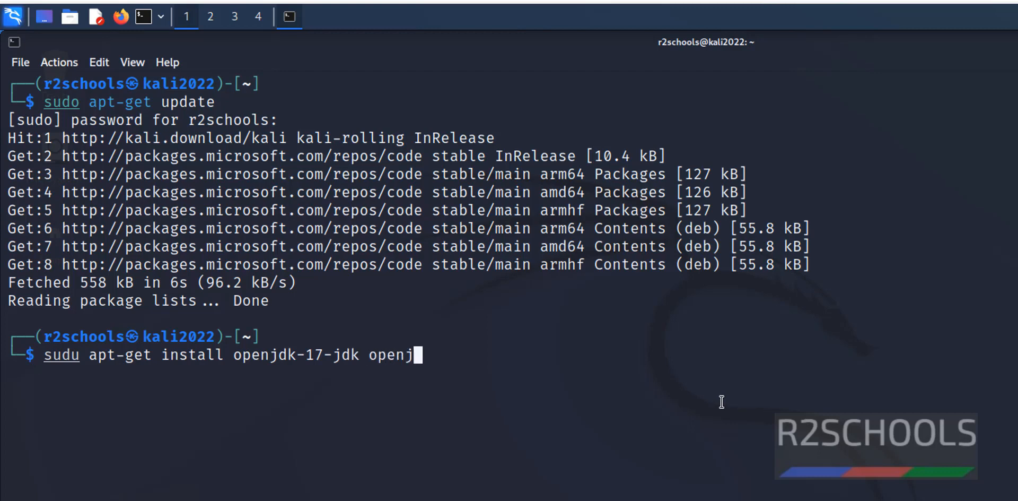
text(dk-17)
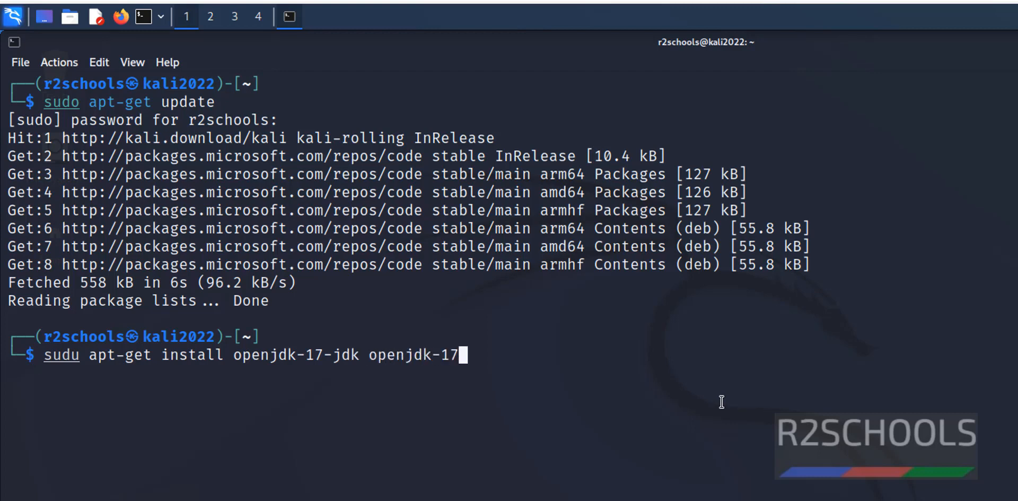
text(-jre)
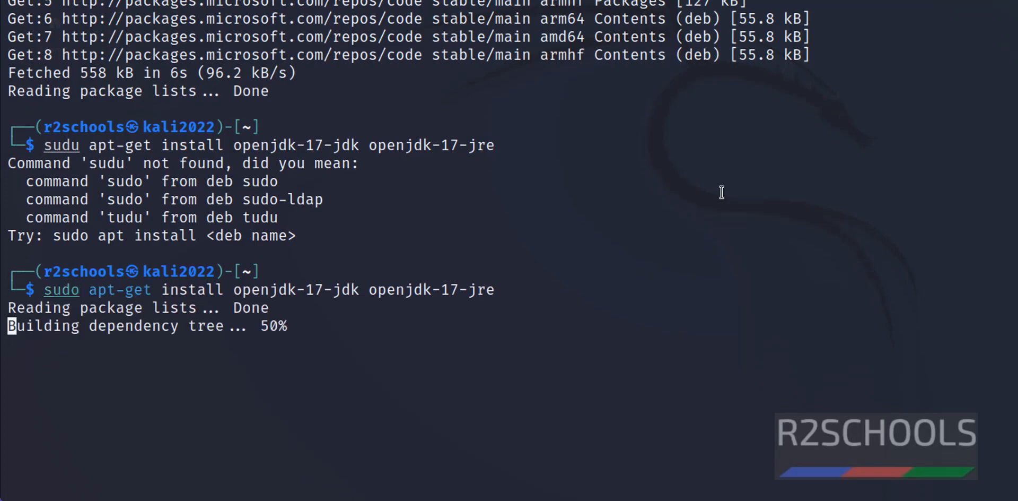
Answer 'y' at the continue prompt so apt downloads the OpenJDK 17 packages
key(Return)
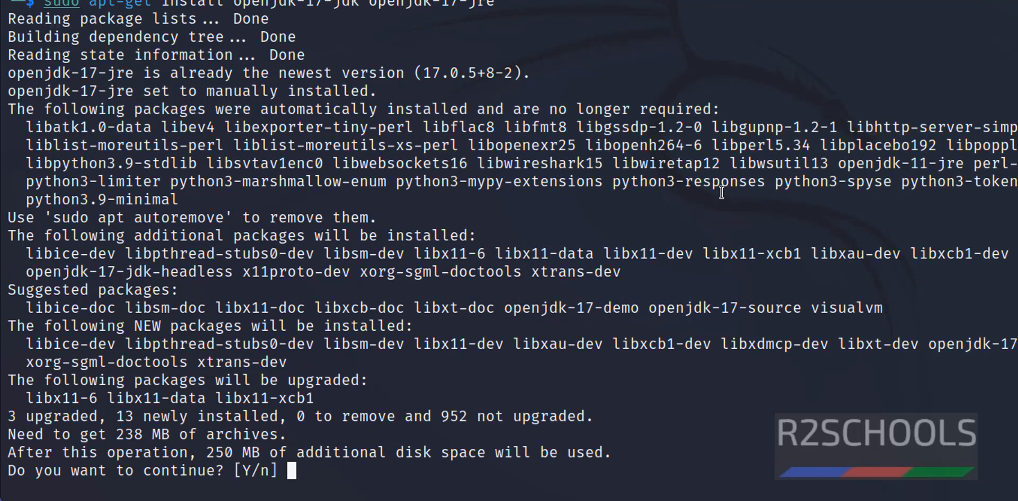
text(y)
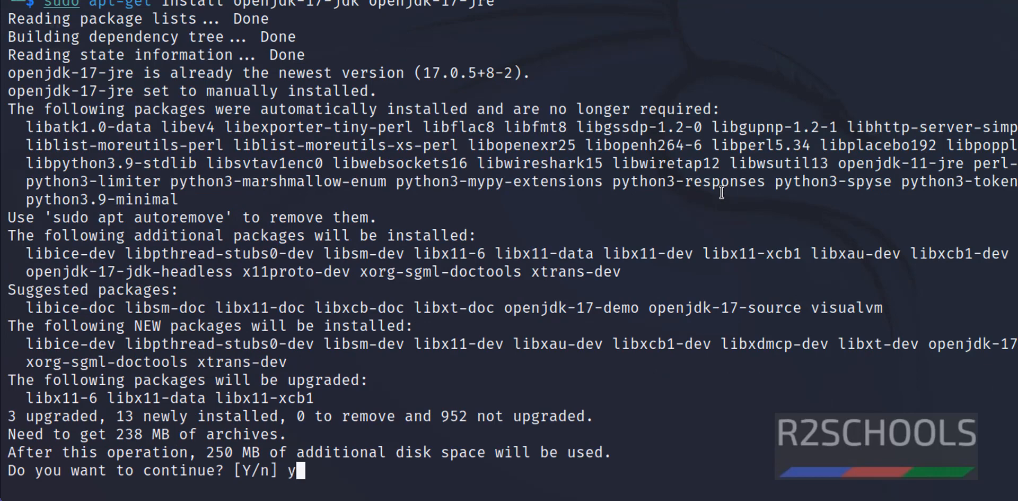
key(Return)
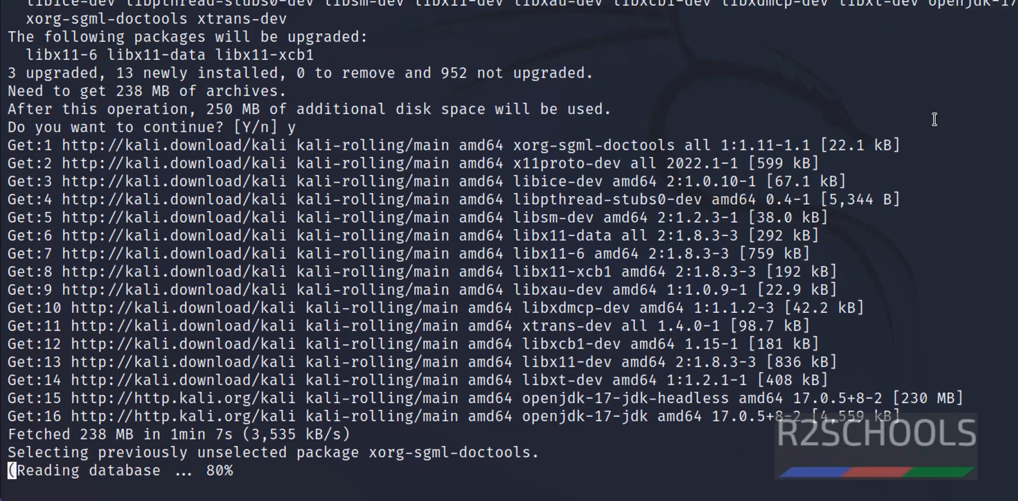
scroll(down, 3)
text(java)
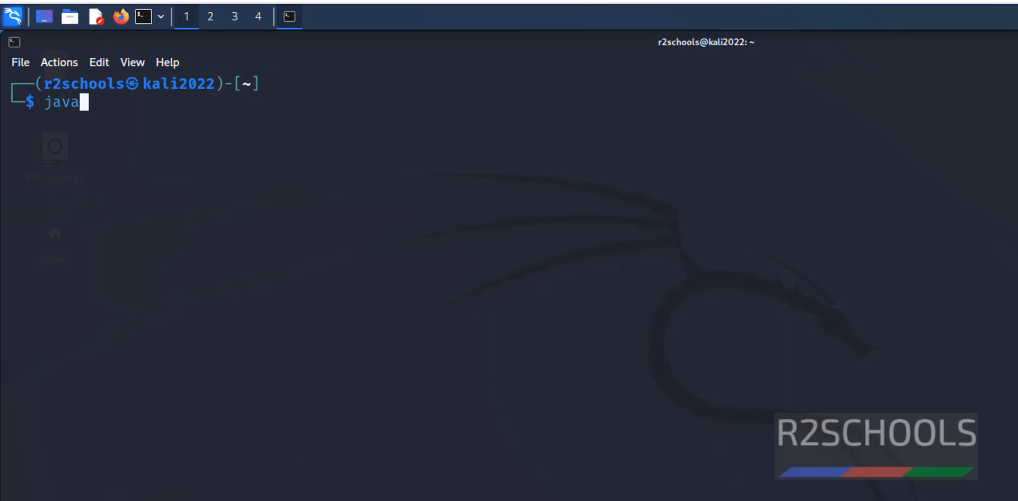
Run 'java --version' to confirm OpenJDK 17.0.5 is installed
text(--version)
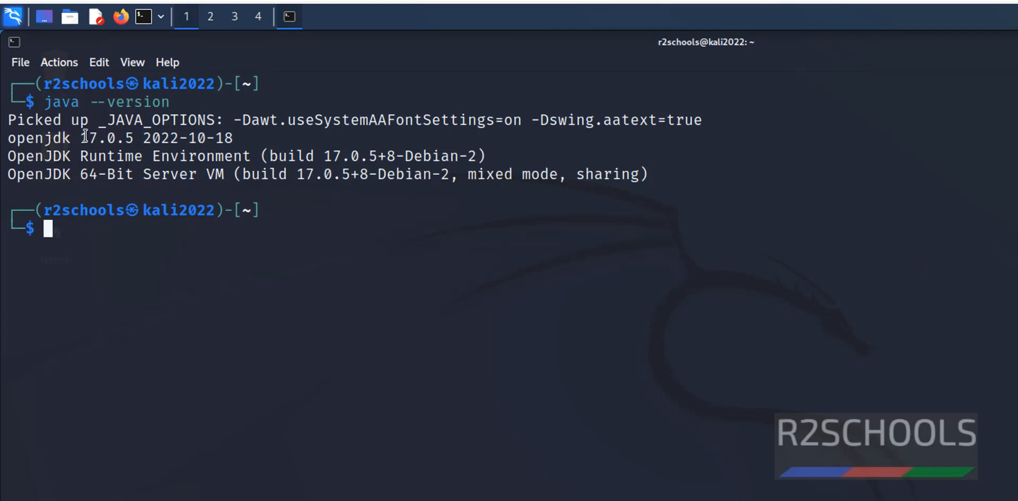
mouse_move(750, 387)
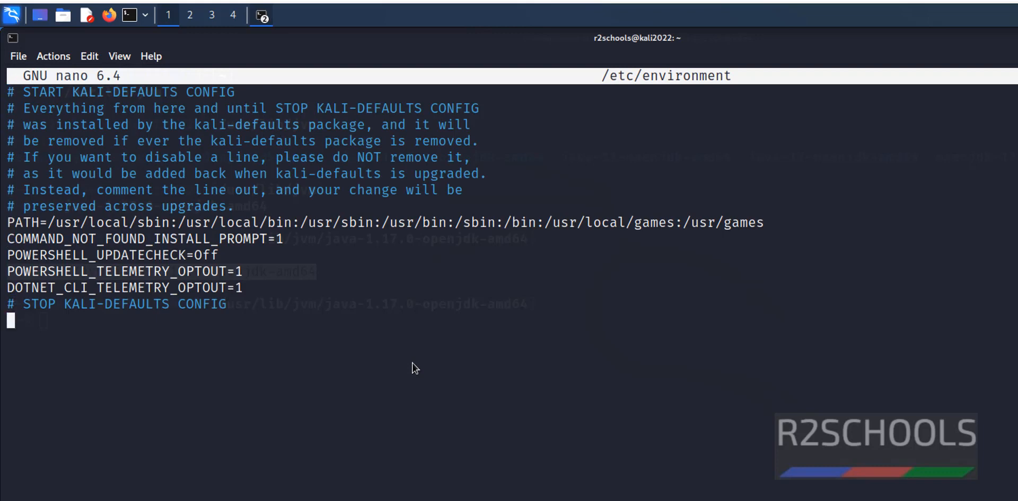
Add JAVA_HOME=/usr/lib/jvm/java-1.17.0-openjdk-amd64 to /etc/environment in nano and save
text(JAVA_H)
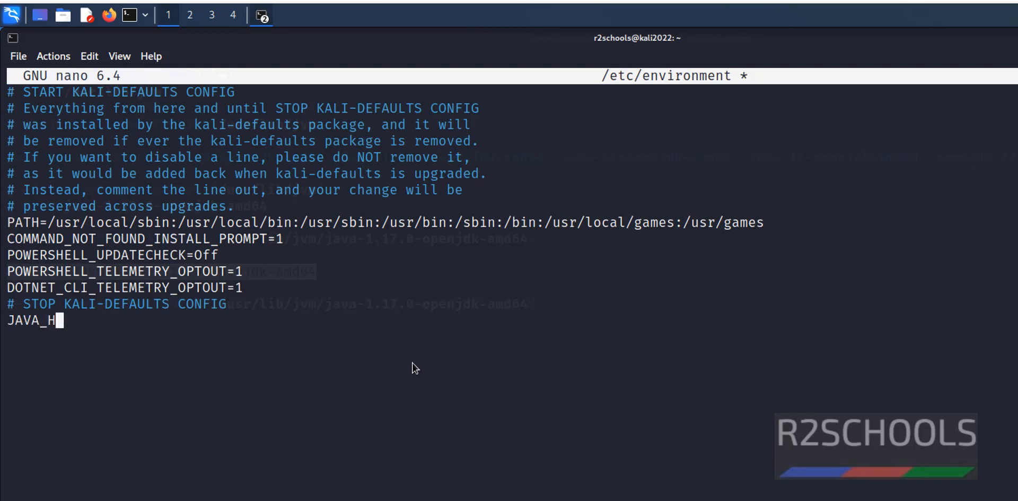
text(OME=)
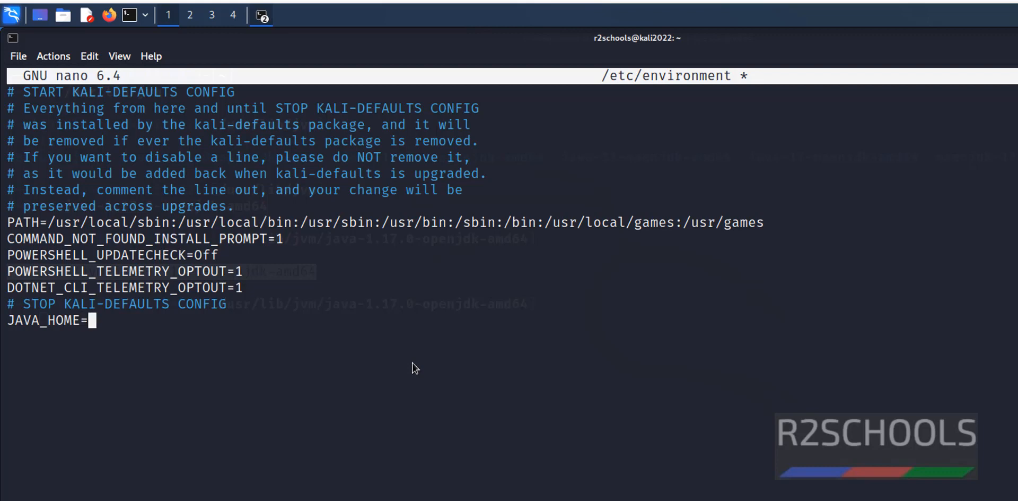
right_click(416, 368)
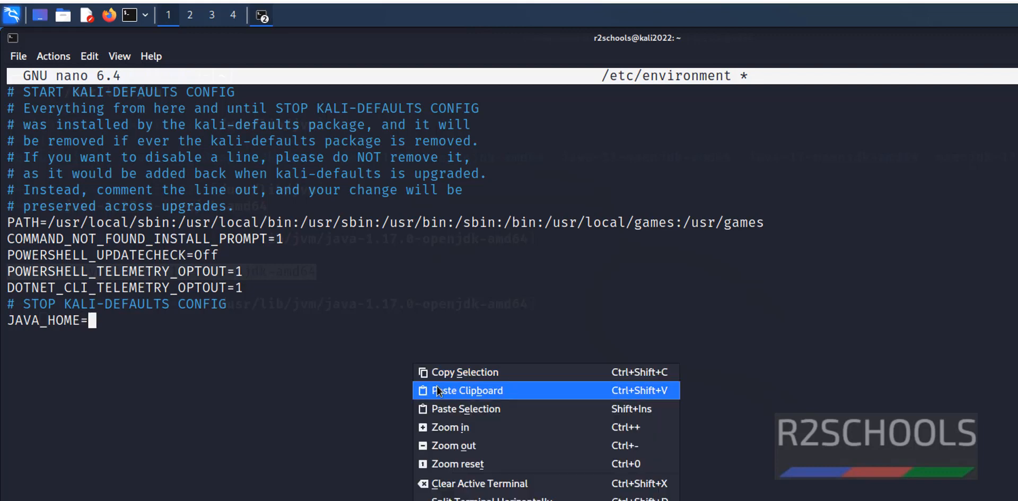
click(466, 390)
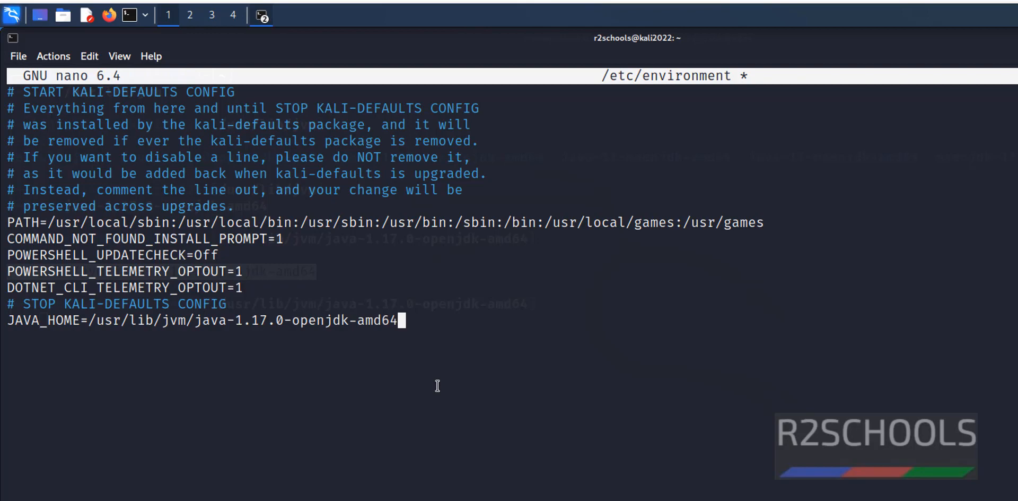
key(ctrl+x)
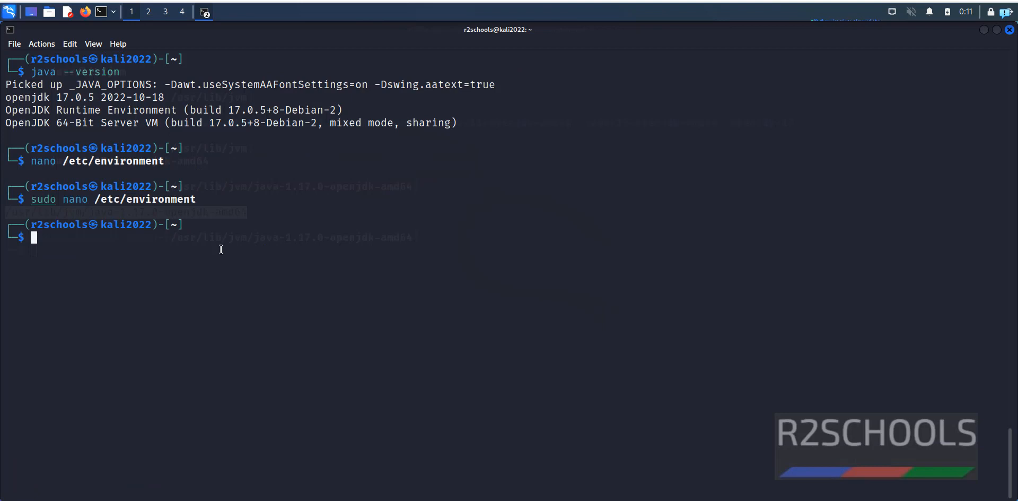
View /etc/environment with more to confirm the JAVA_HOME line, then quit
text(more /etc/os-release)
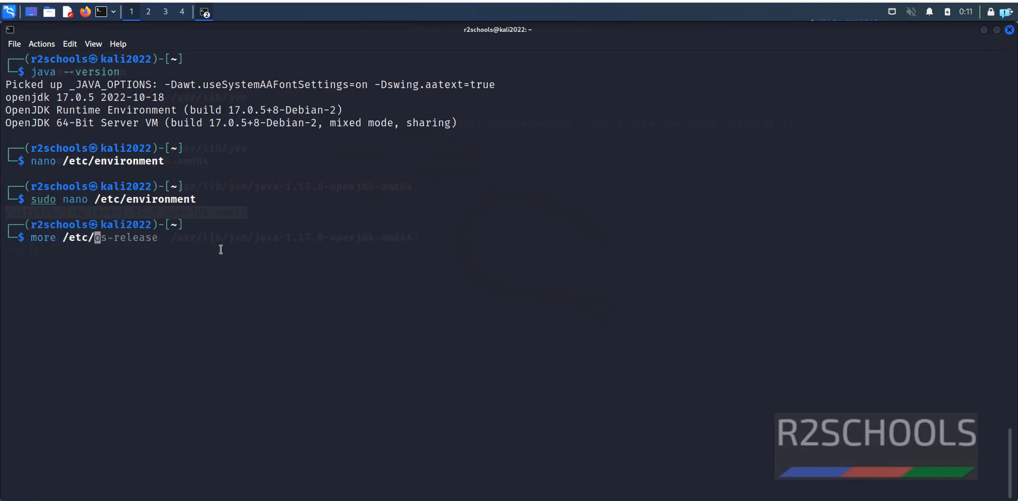
text(environment)
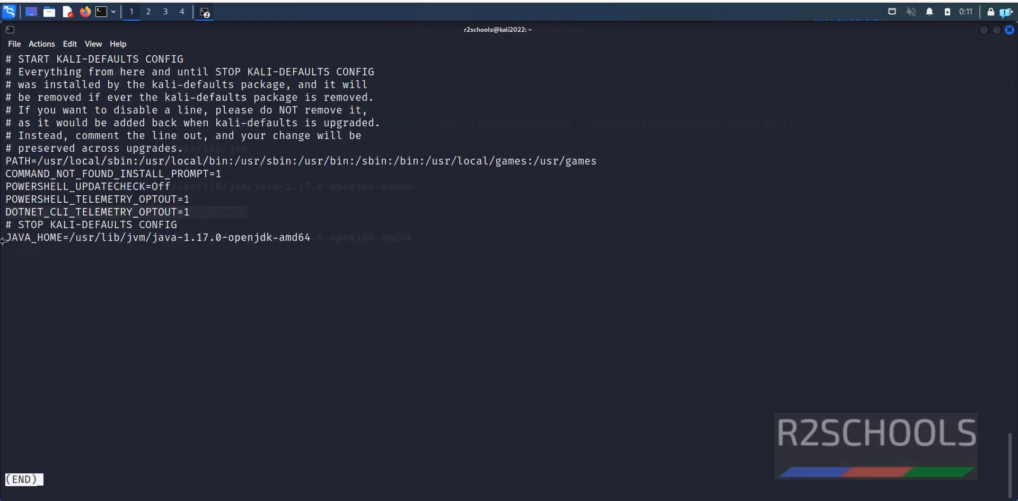
mouse_move(355, 247)
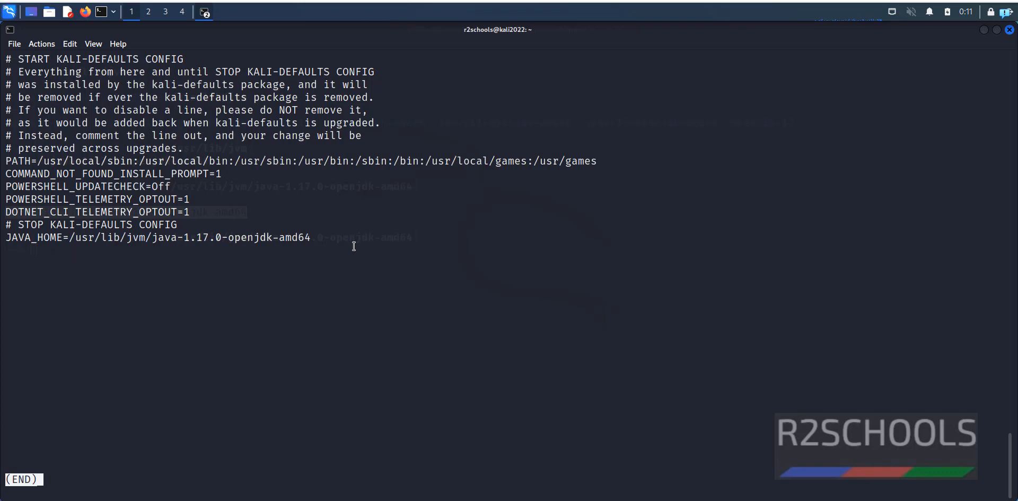
key(q)
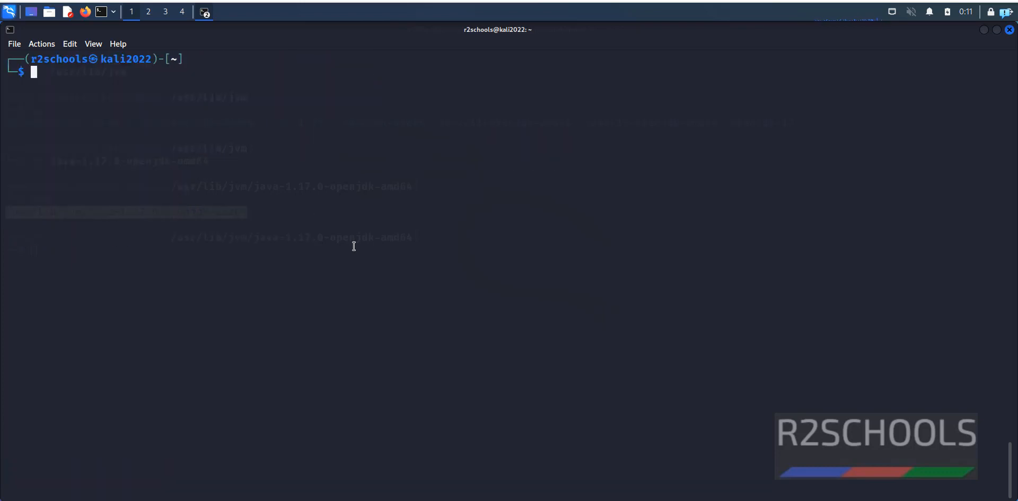
Run 'java -version', create helloworld.java with touch, and open it with 'sudo vi'
text(java -version)
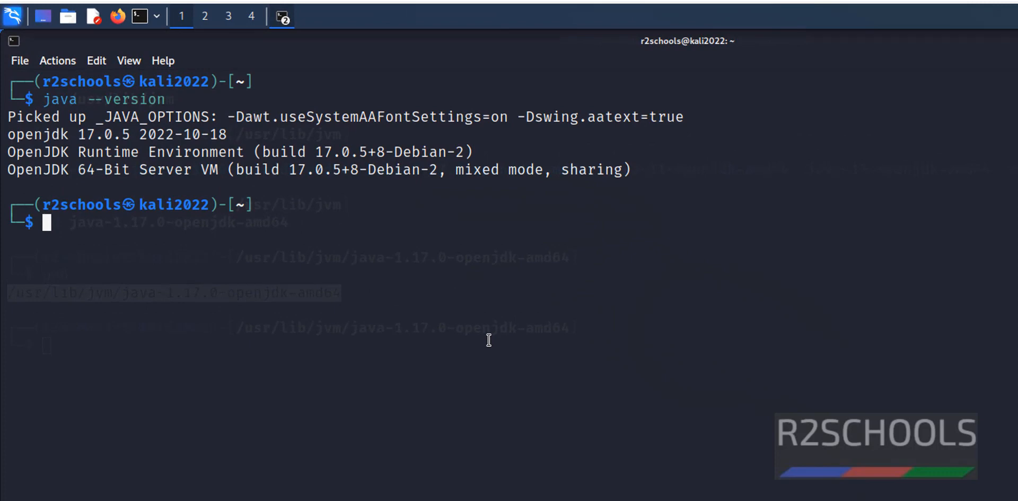
text(tocu)
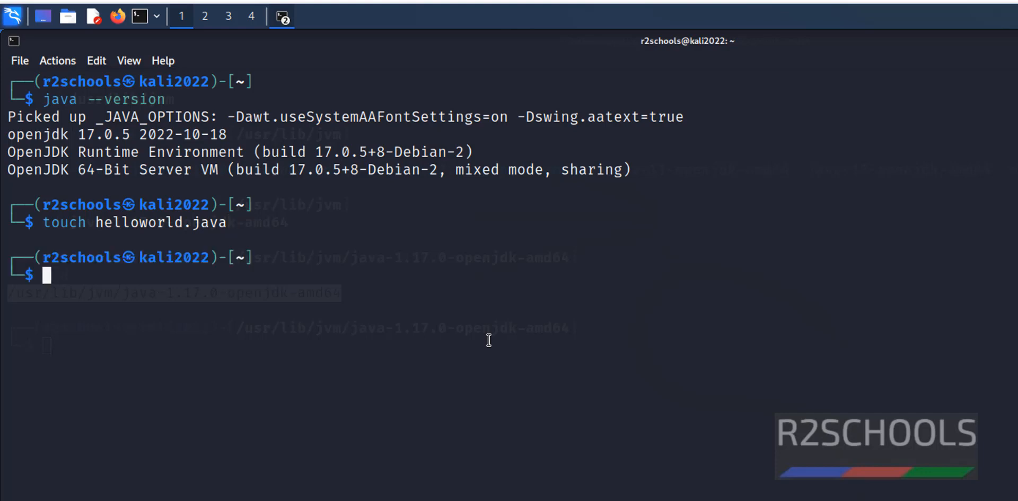
text(sudo vi hellowowld.html)
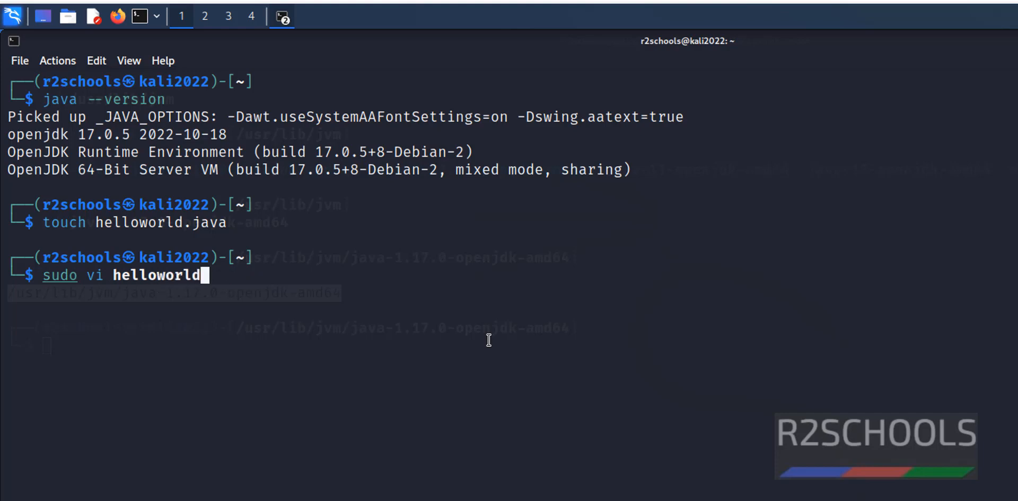
text(.)
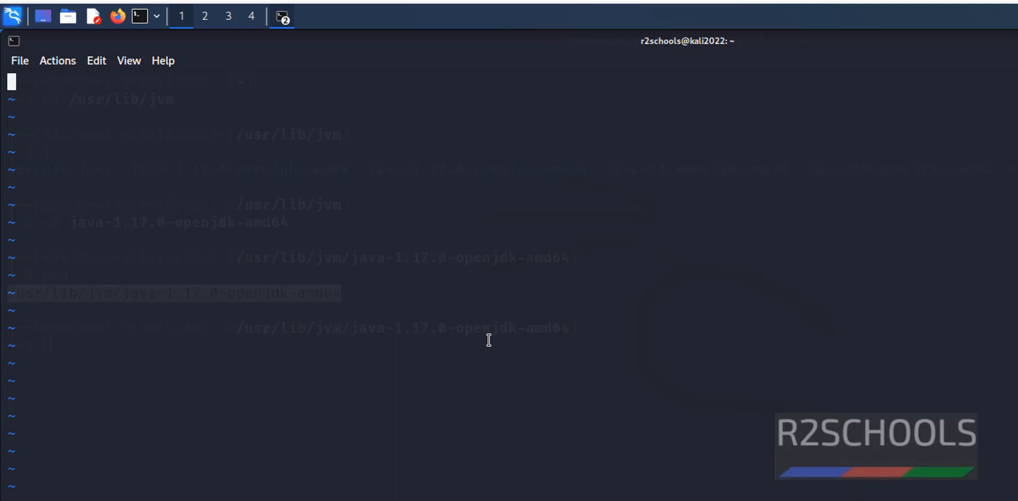
mouse_move(505, 173)
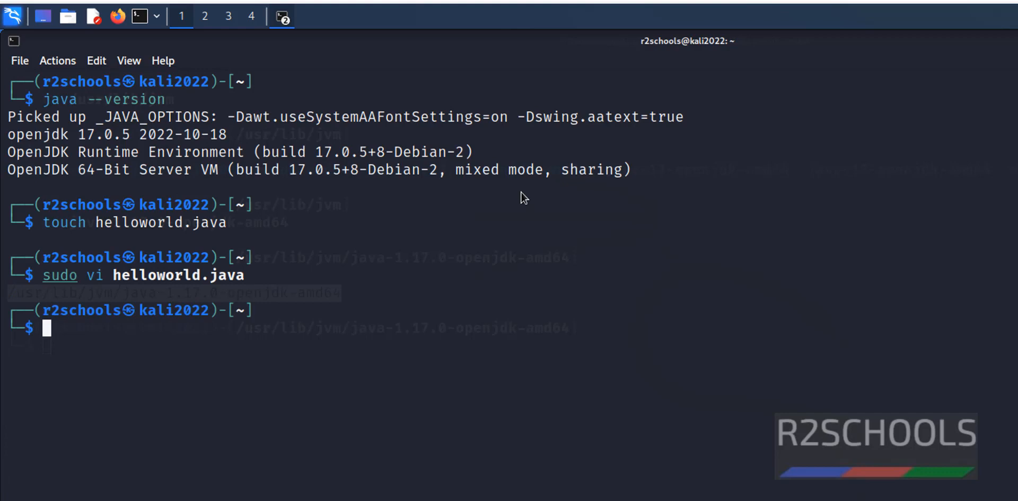
Quit vi and discard the half-typed 'javac hello' command at the prompt
text(java --version)
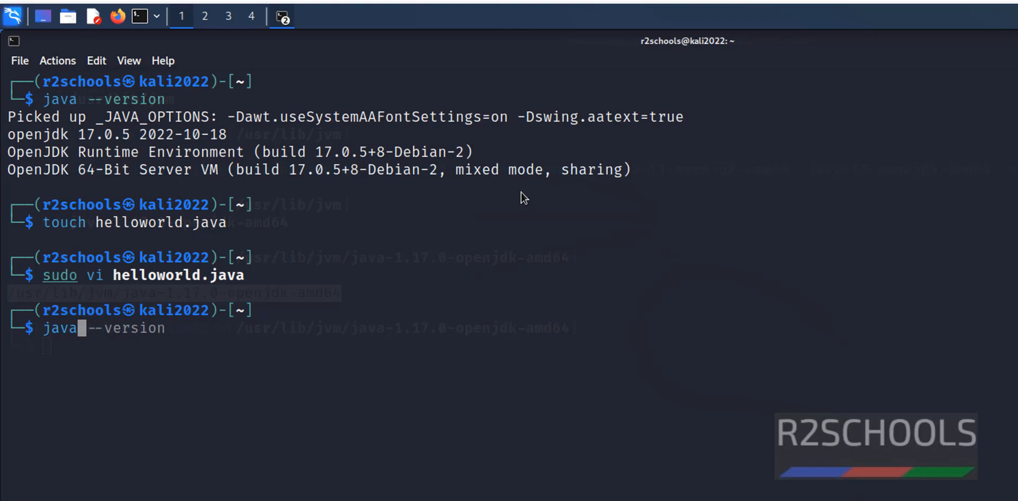
text(javac hello)
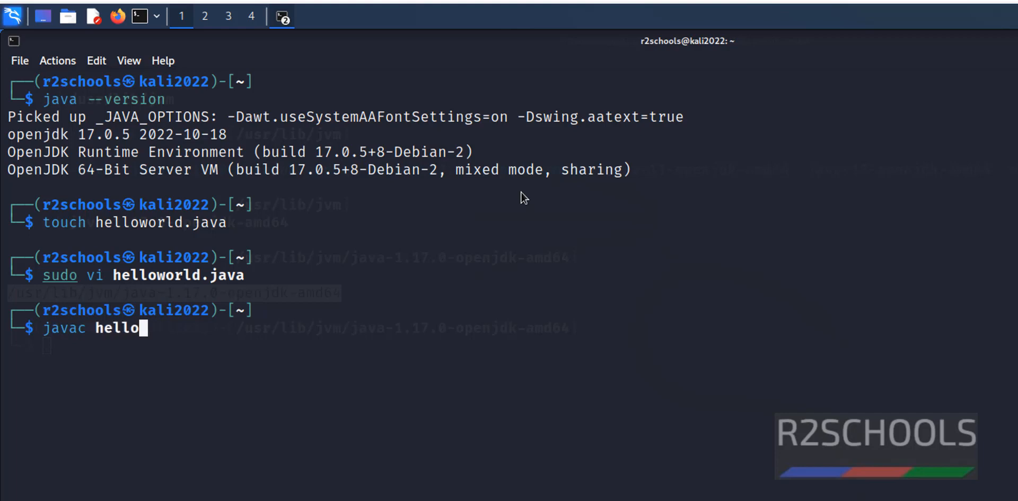
key(BackSpace)
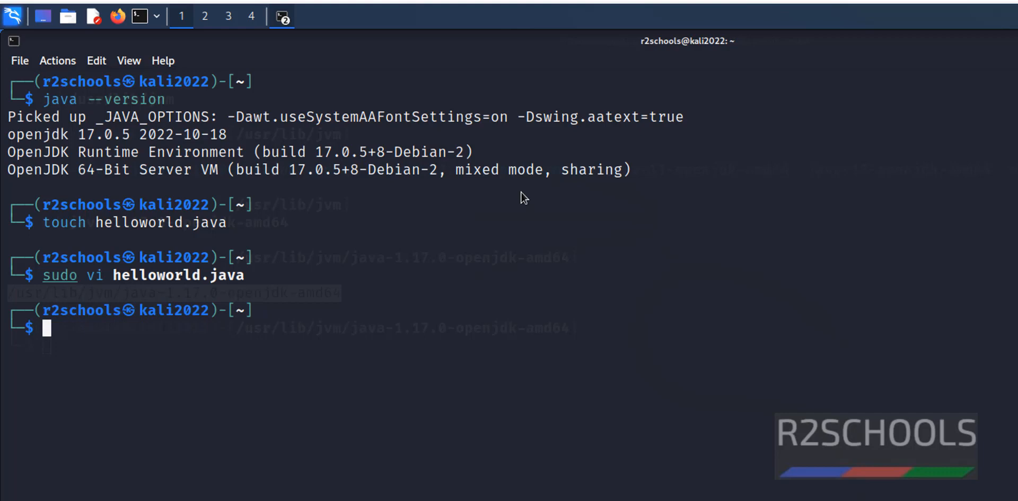
Run 'source /etc/environment' and compile helloworld.java with javac
text(source /etc/environment)
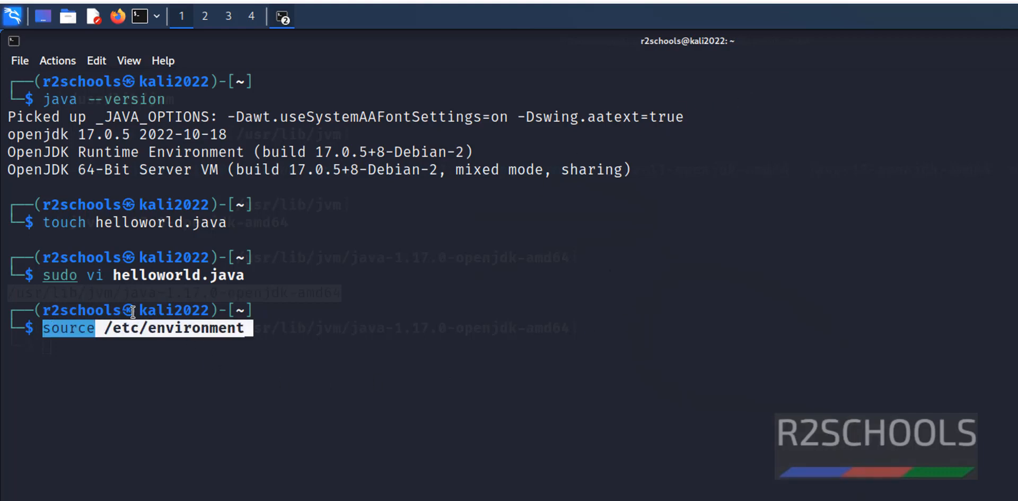
mouse_move(426, 354)
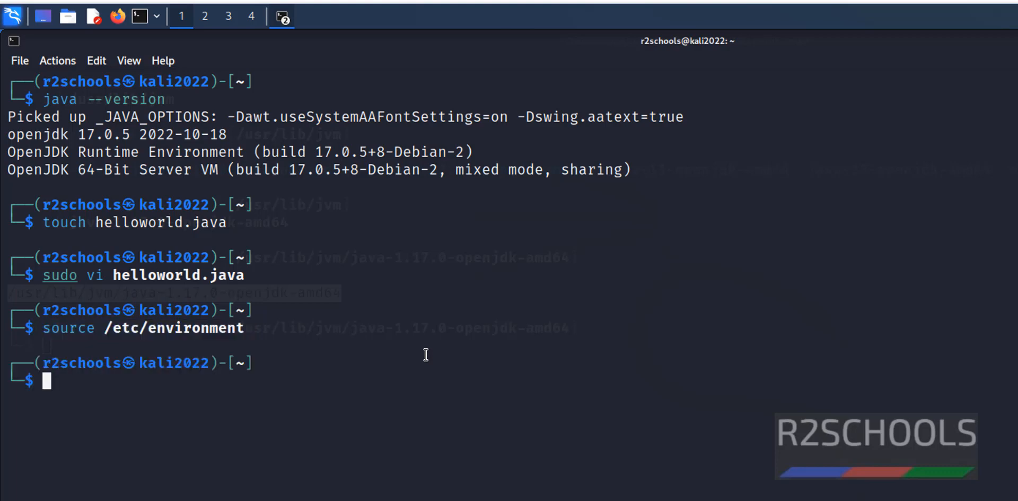
text(java --version)
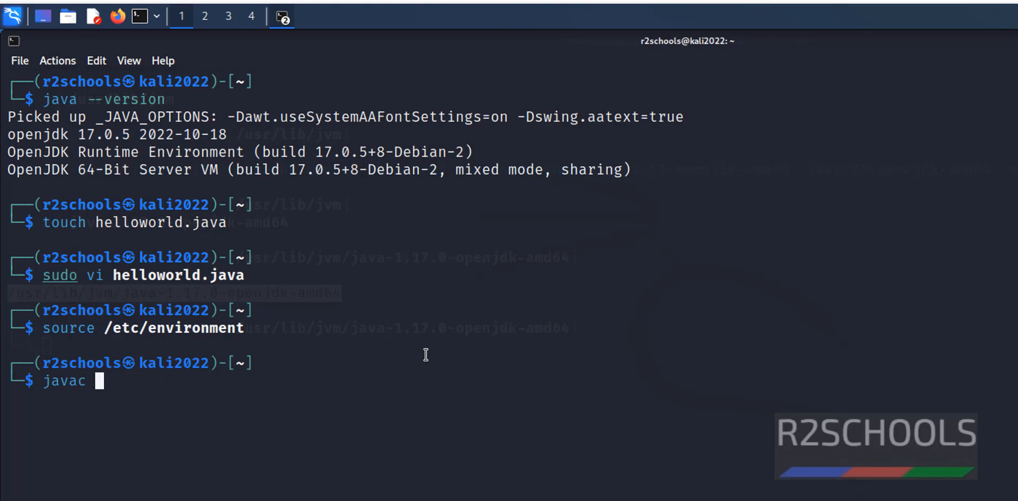
text(hell)
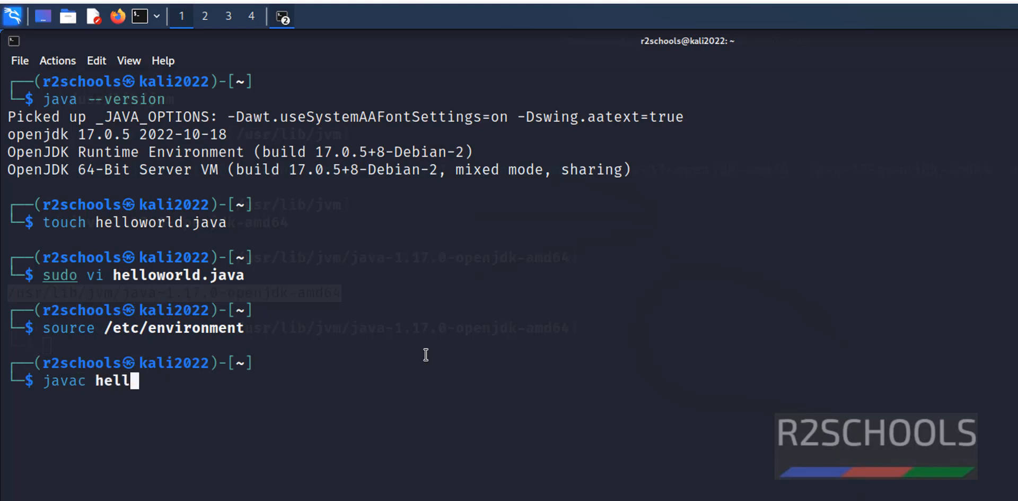
key(Return)
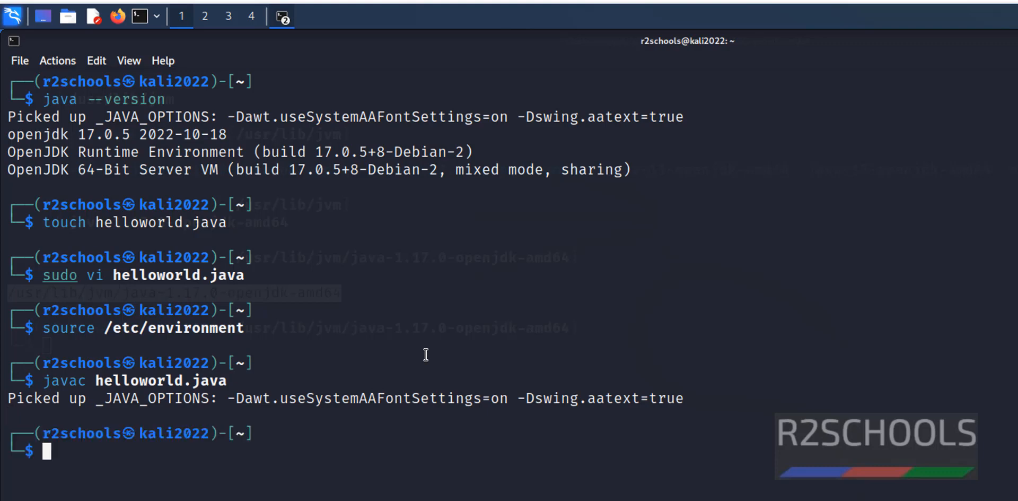
List the folder to see r2schools.class and run 'java r2schools', printing 'Welcome to r2schools'
text(ls)
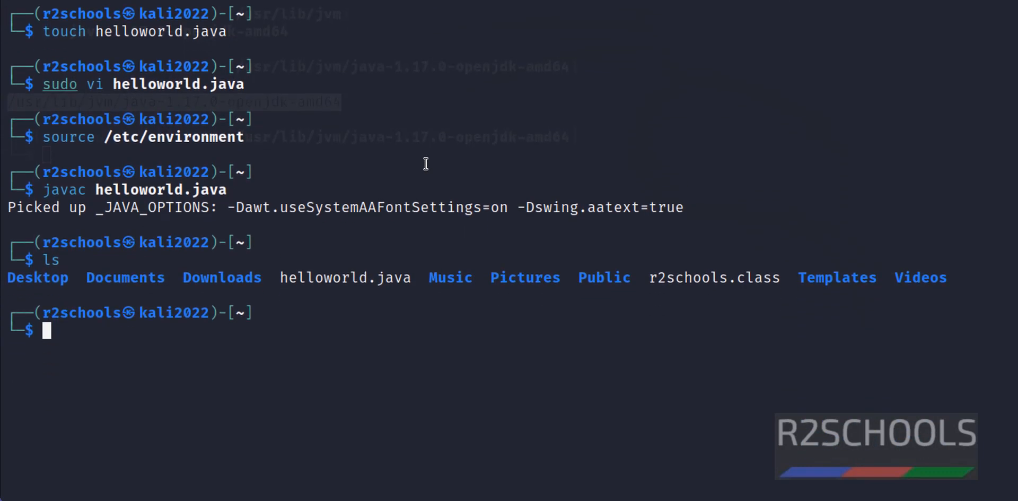
mouse_move(674, 264)
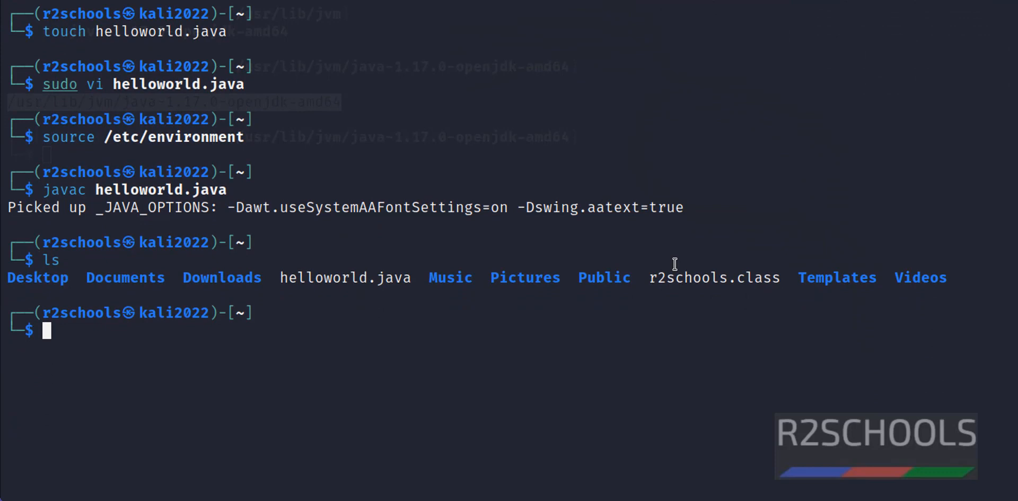
mouse_move(679, 224)
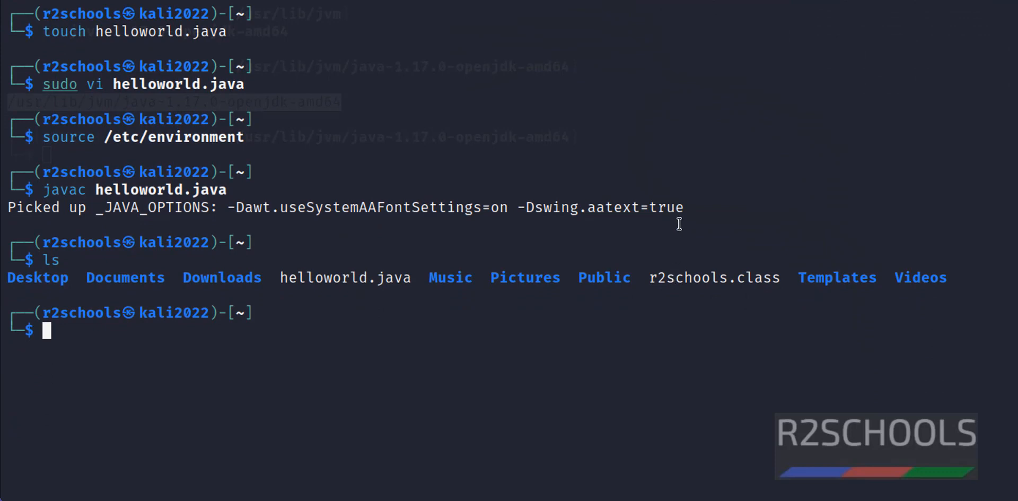
text(java -version)
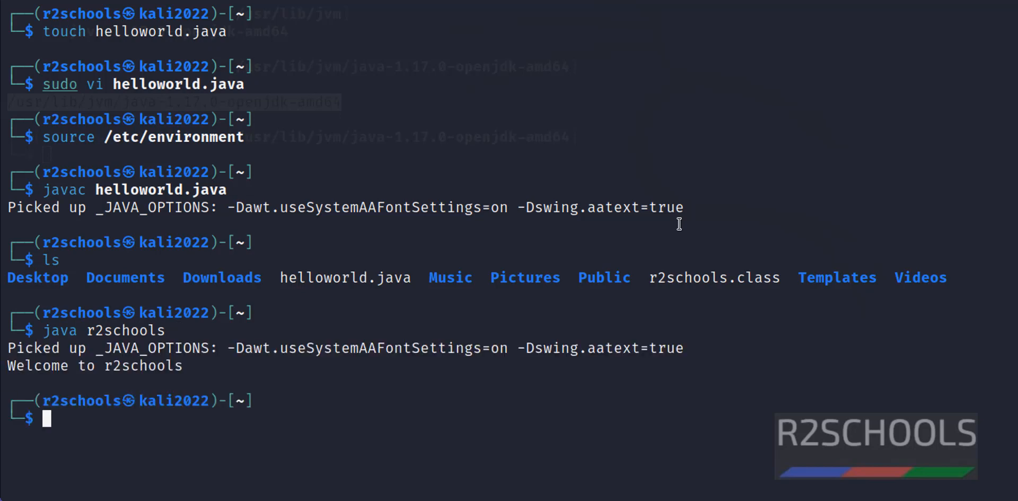
mouse_move(138, 351)
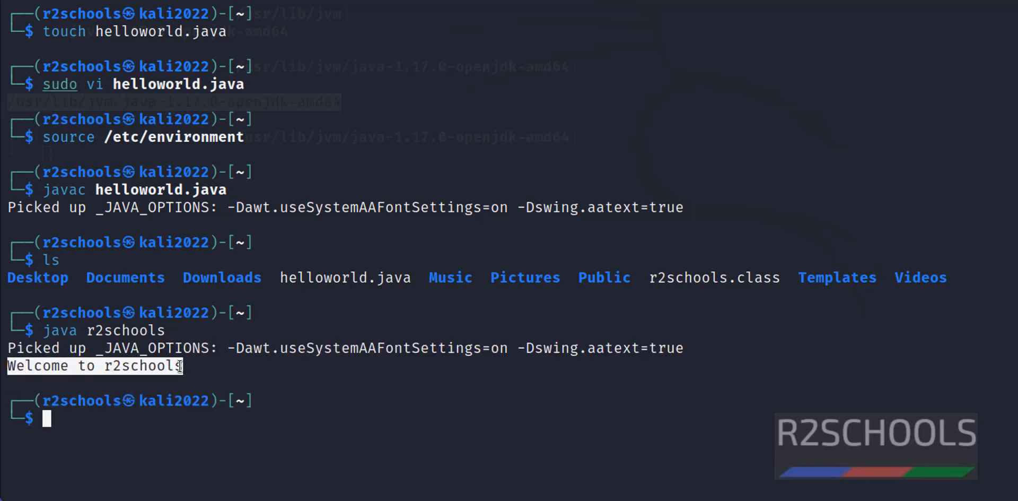
mouse_move(567, 334)
text(sudo vi)
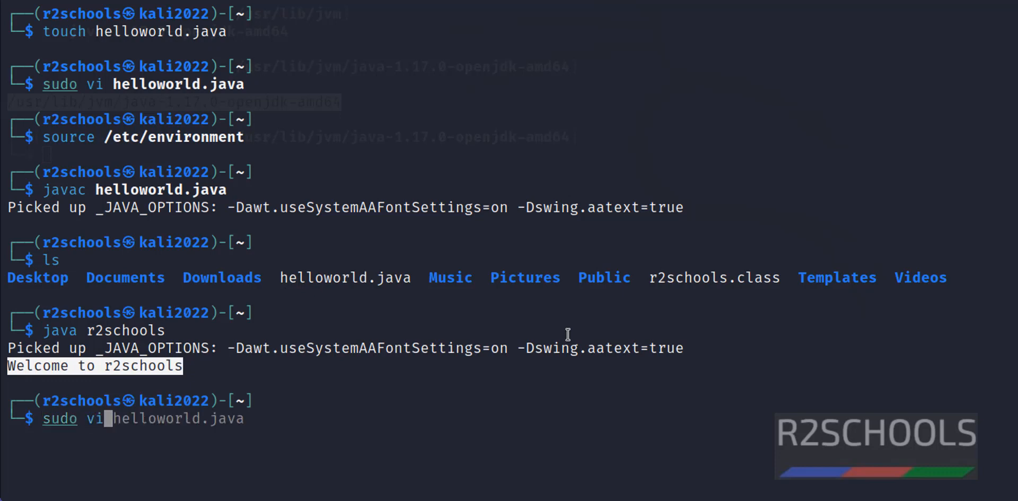
In vi, add System.out.println("Another line"); below the first println and save
key(Tab)
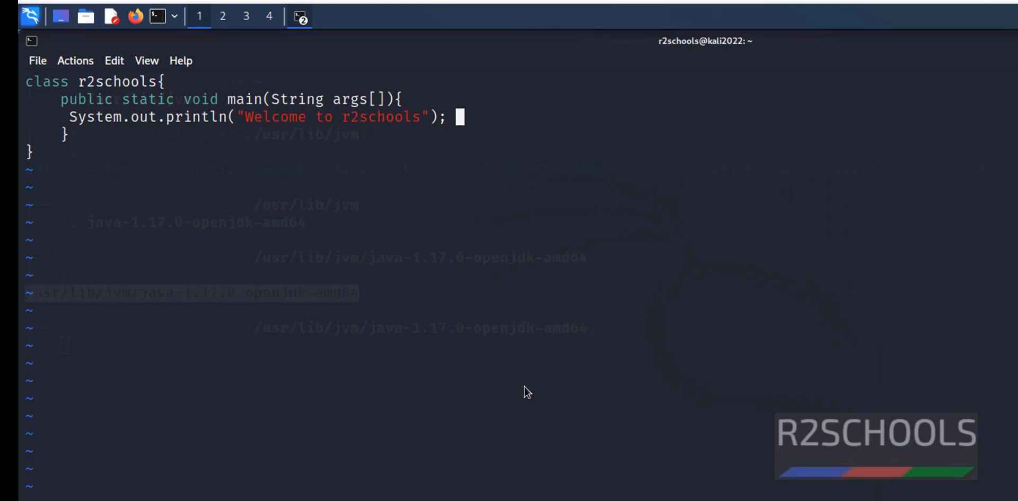
text(S)
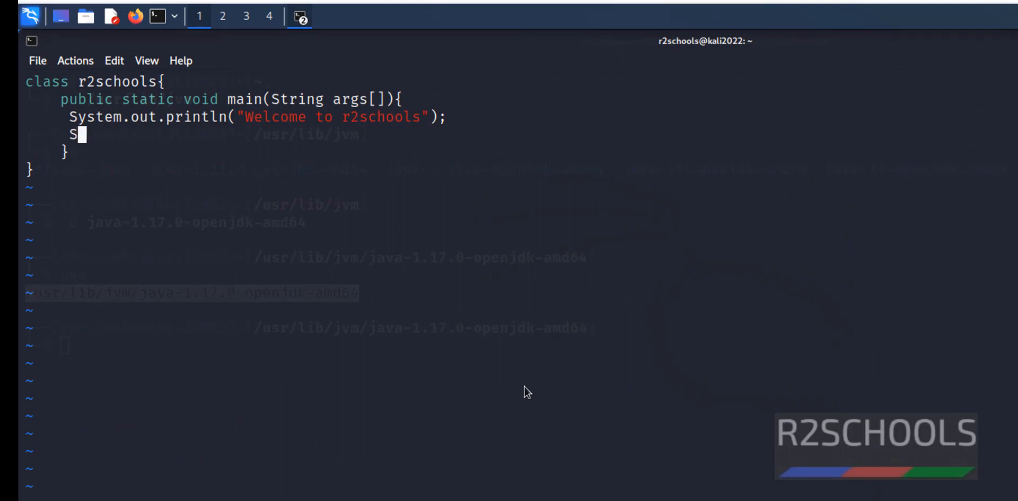
text(ystem.)
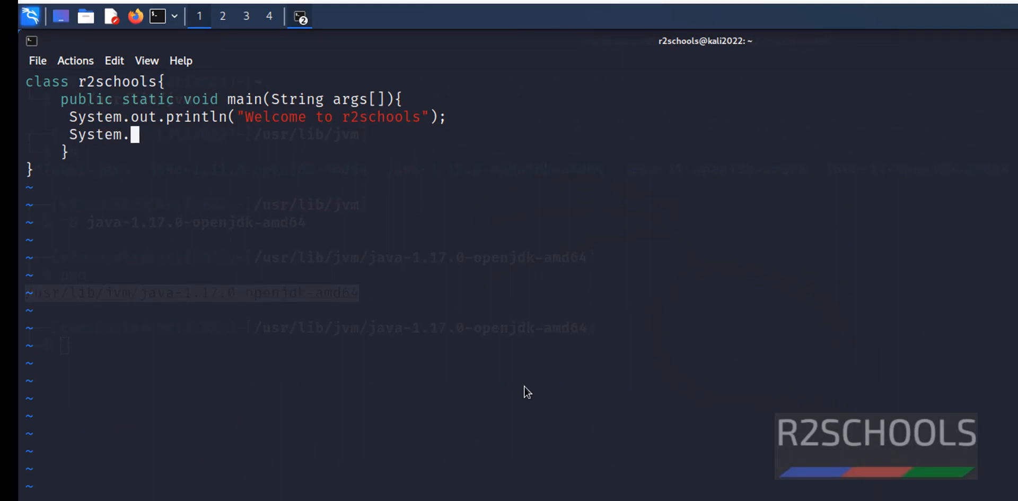
text(out.prin)
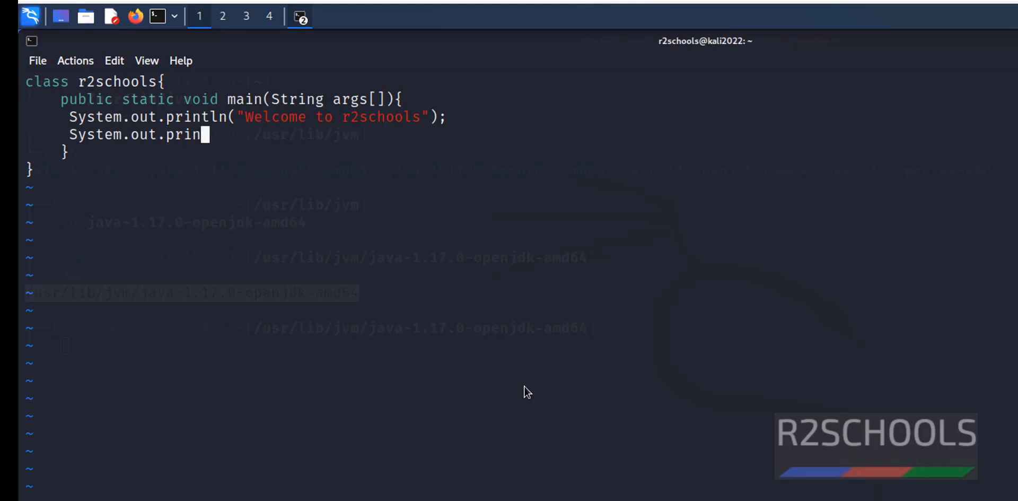
text(tln()
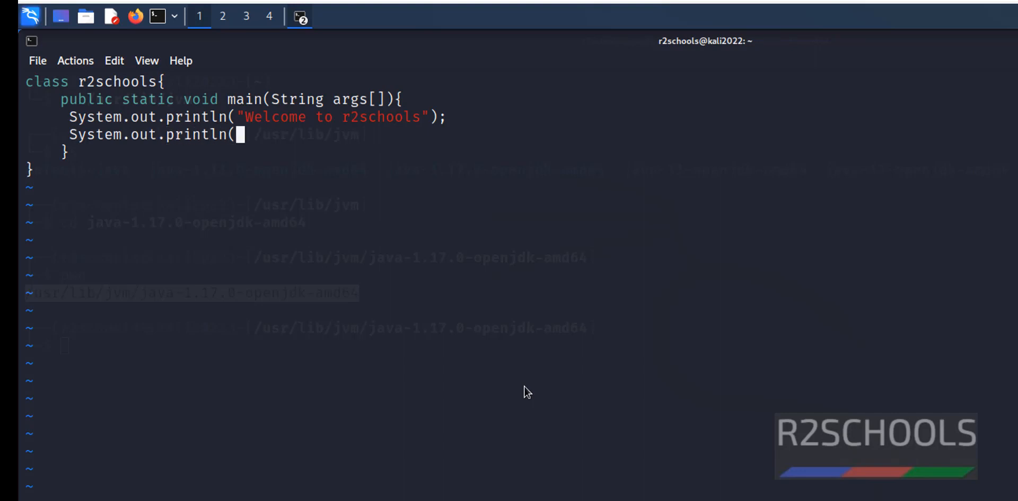
text(")
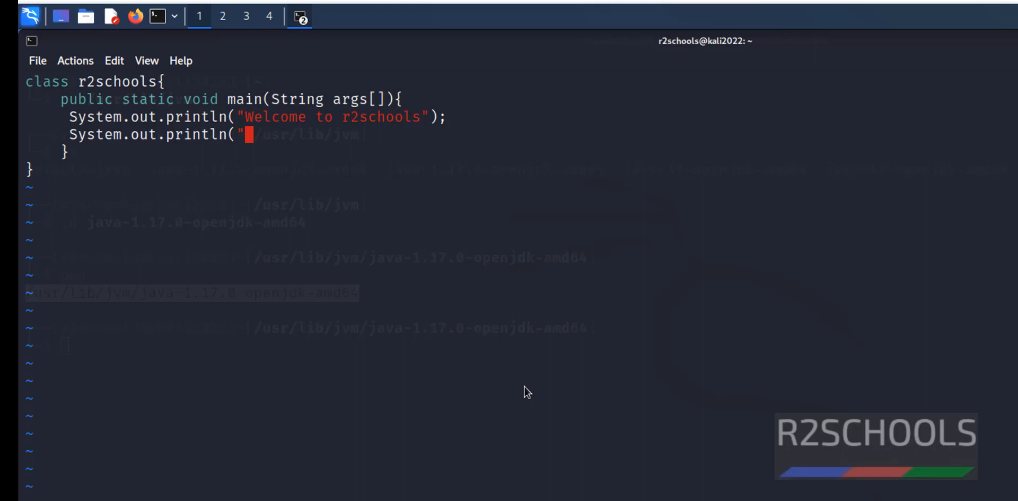
text(Another)
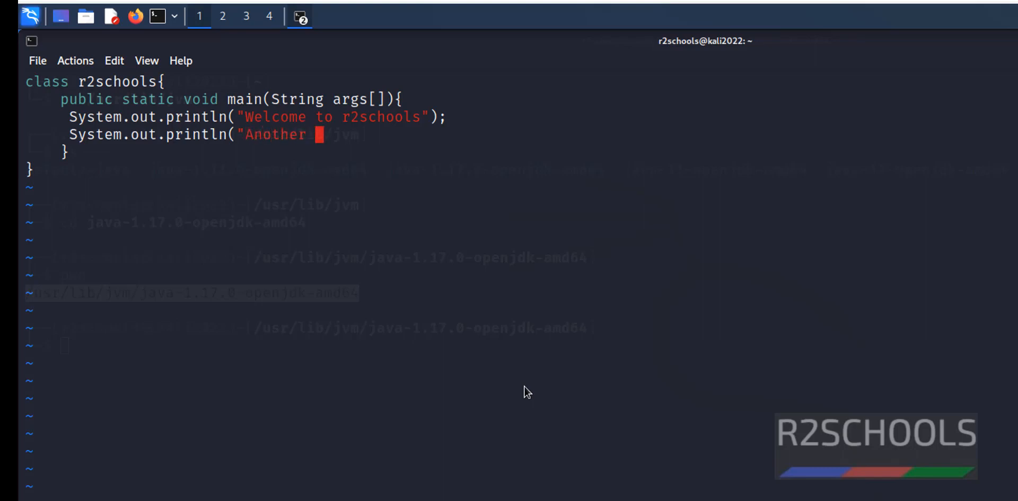
text(line")
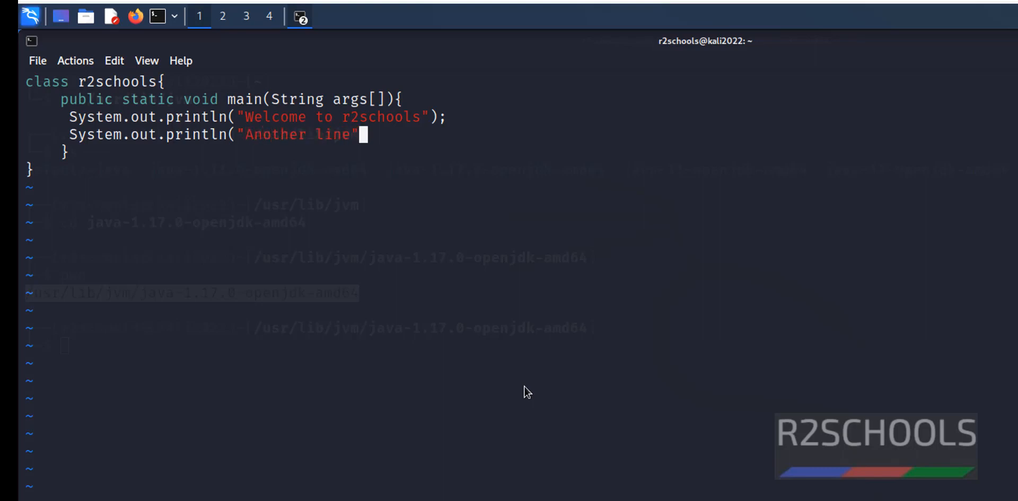
text();)
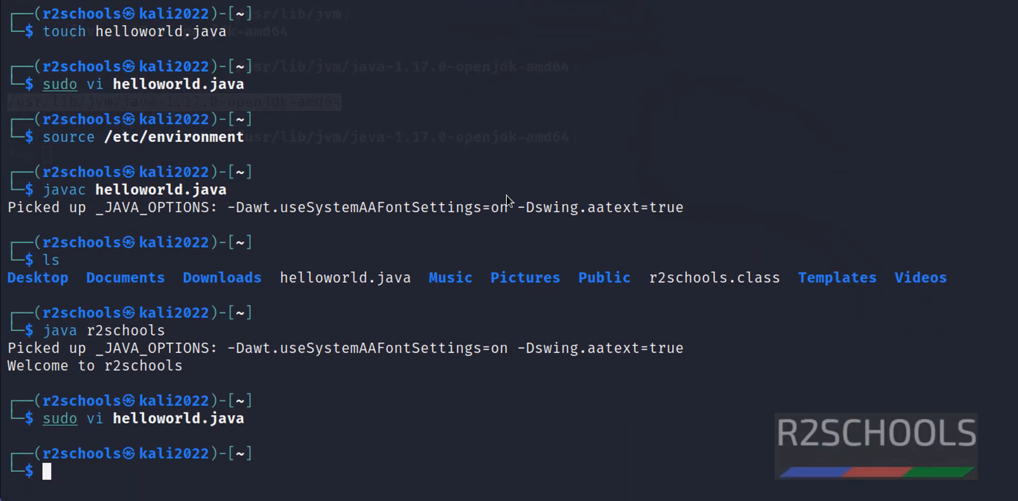
Rerun 'java r2schools', still printing only 'Welcome to r2schools', then recompile with 'javac helloworld.java'
text(java r2schools)
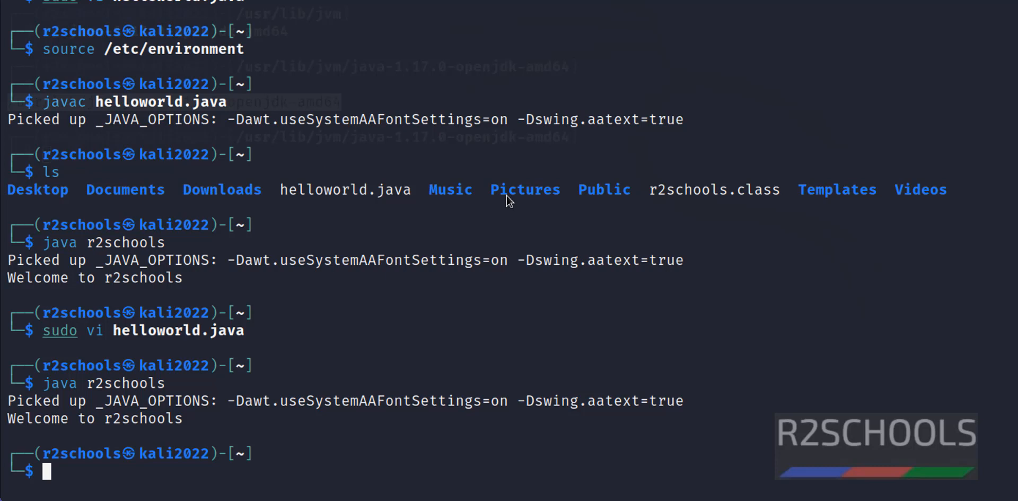
text(java r2schools)
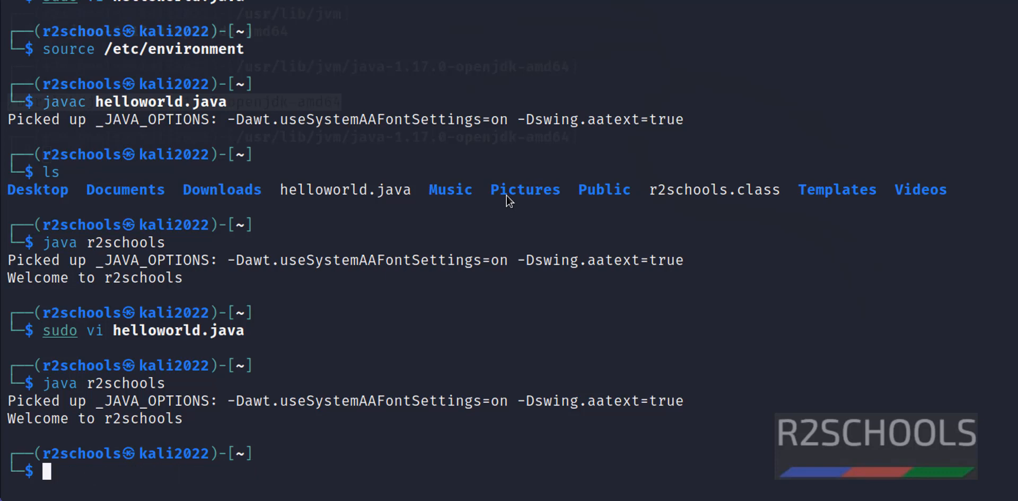
text(javac helloworld.java)
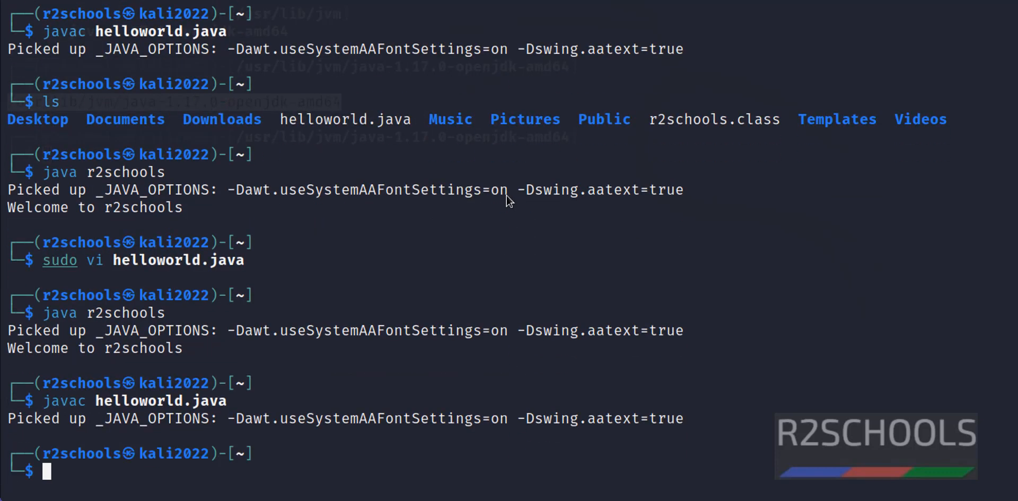
text(javac helloworld.java)
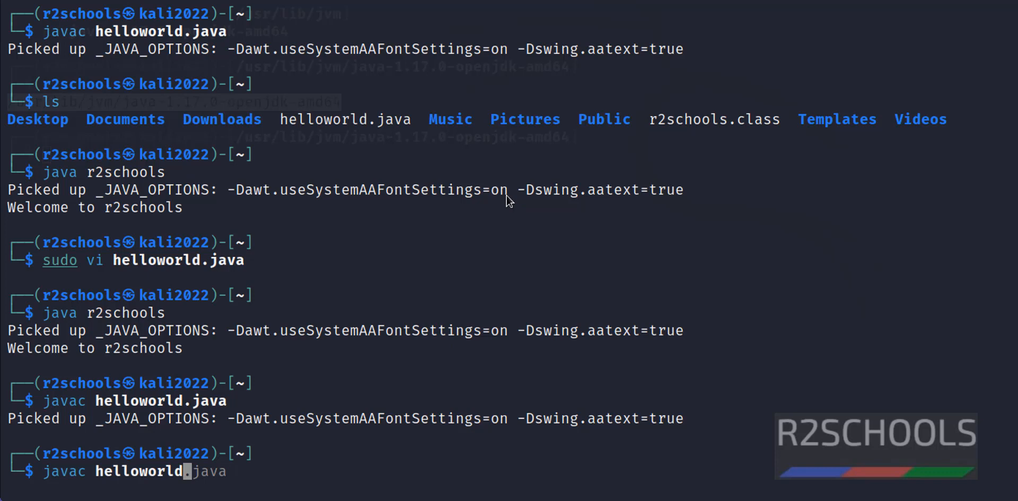